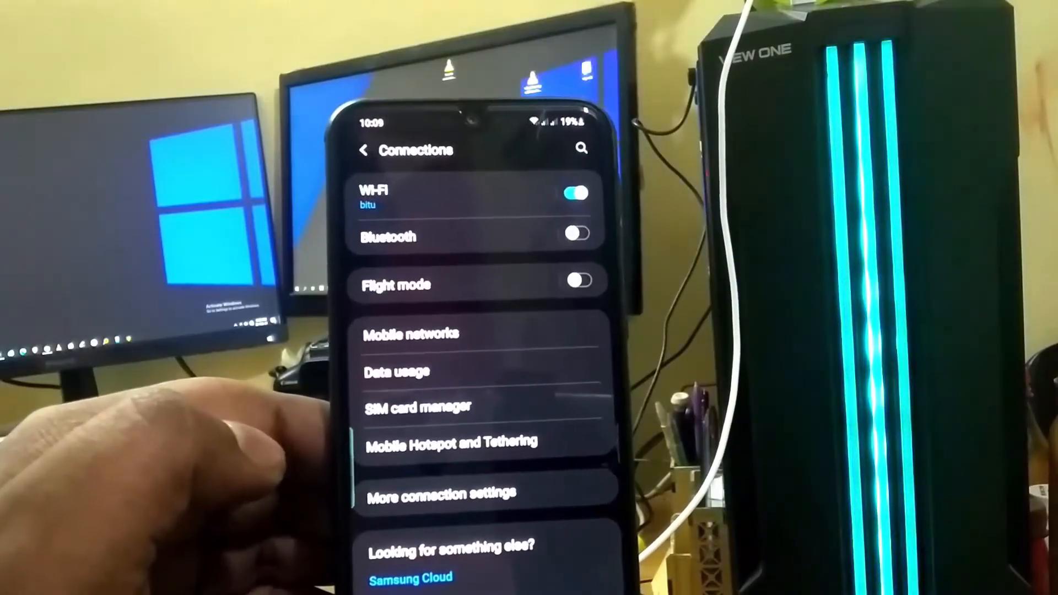
Step: Open Mobile Hotspot and Tethering from the Connections settings list
left_click(451, 445)
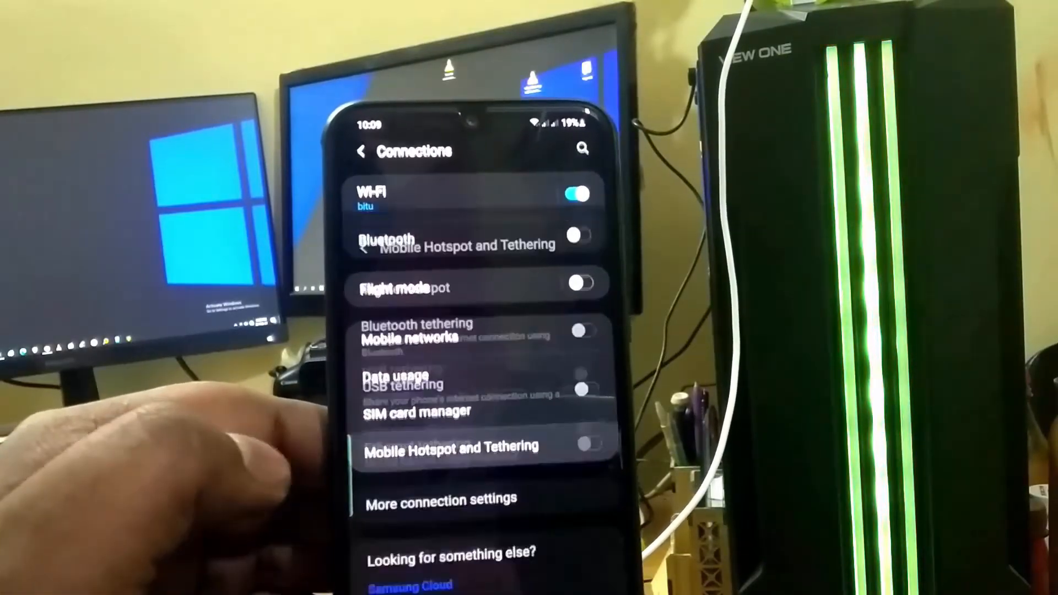